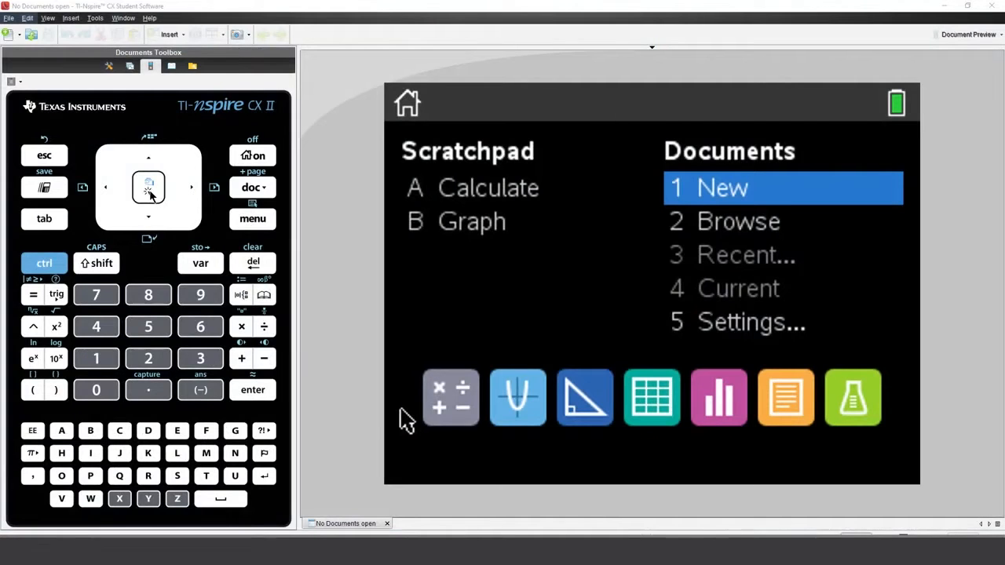
Step: Create a new document with a Notes page headed 'Triangles'
left_click(721, 187)
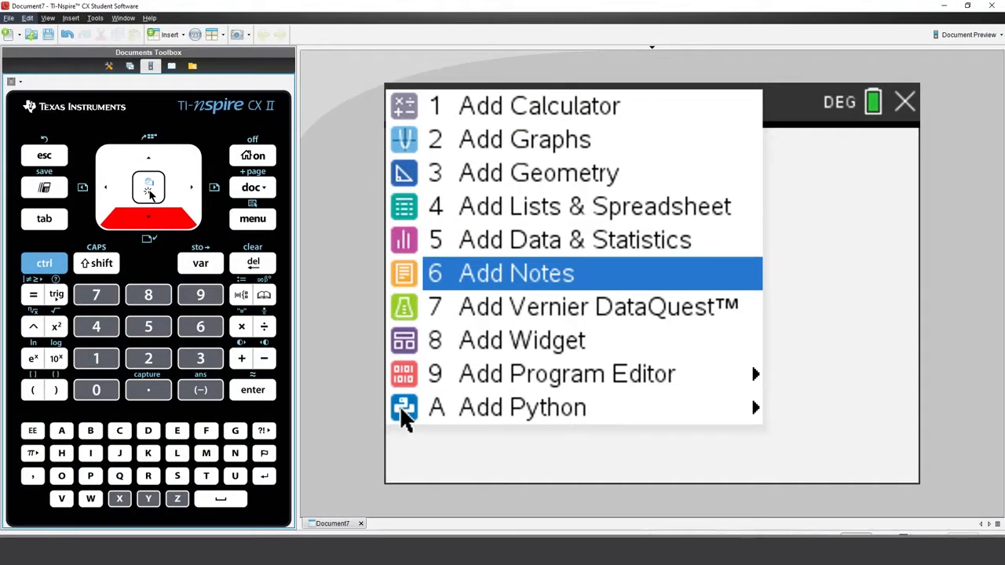
left_click(517, 273)
type("T")
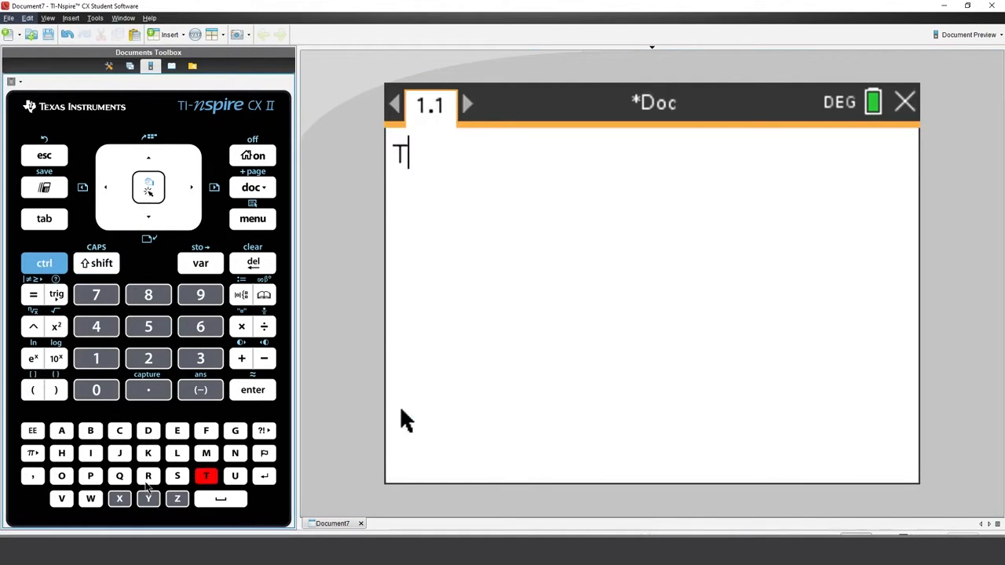
type("riangles")
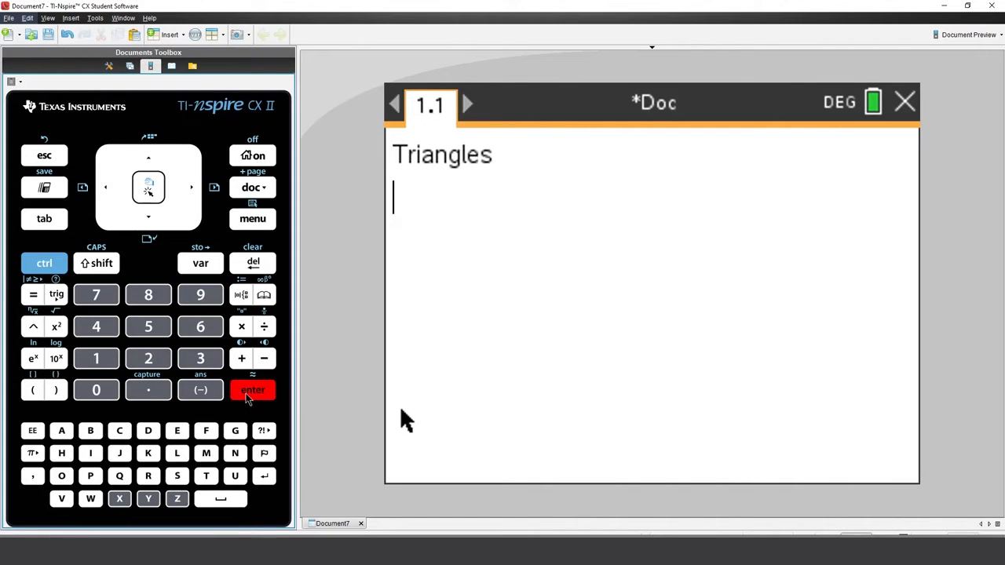
mouse_move(254, 229)
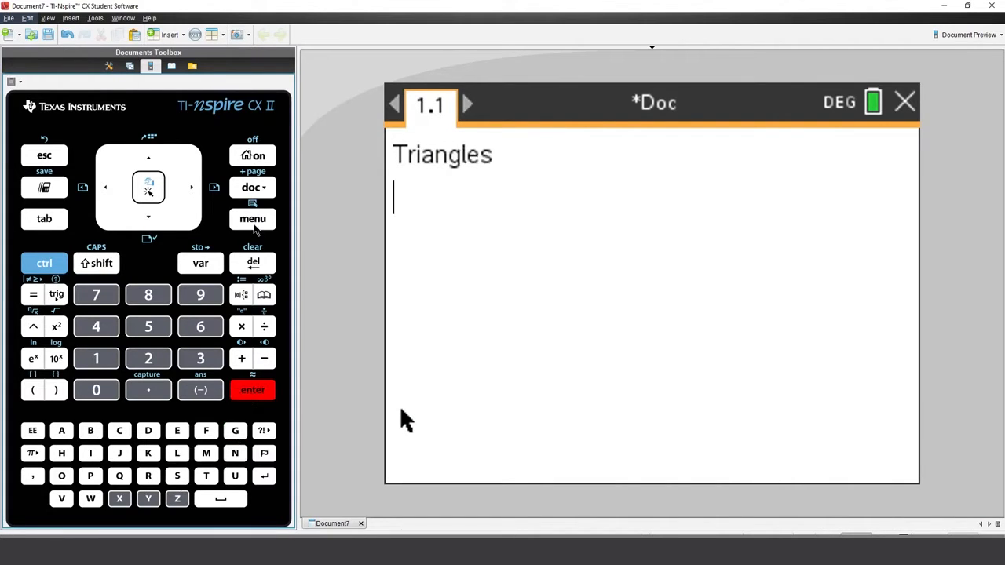
Step: Enter math boxes a:=10, b:=12 and c:=14 under the title, each evaluated
left_click(253, 218)
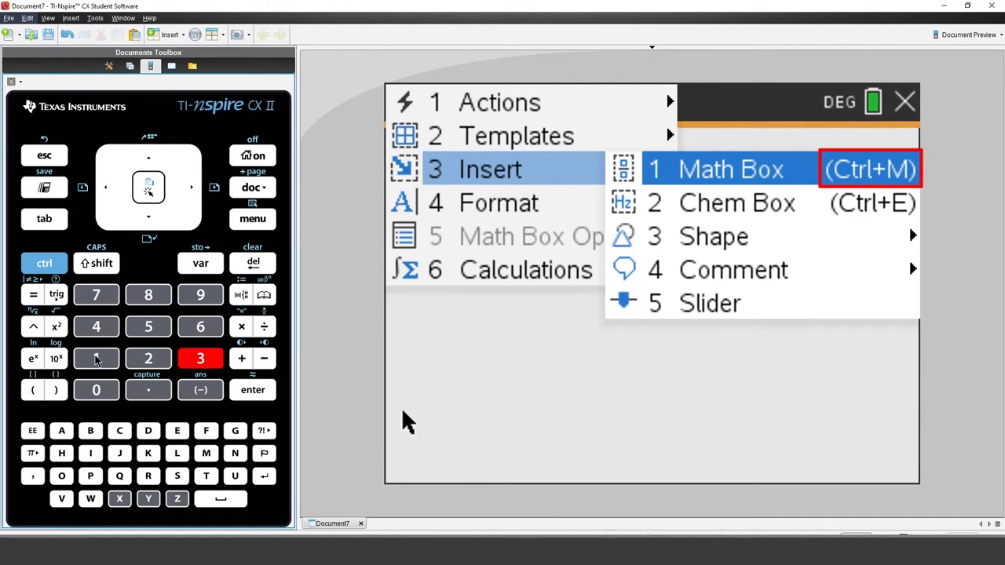
left_click(730, 169)
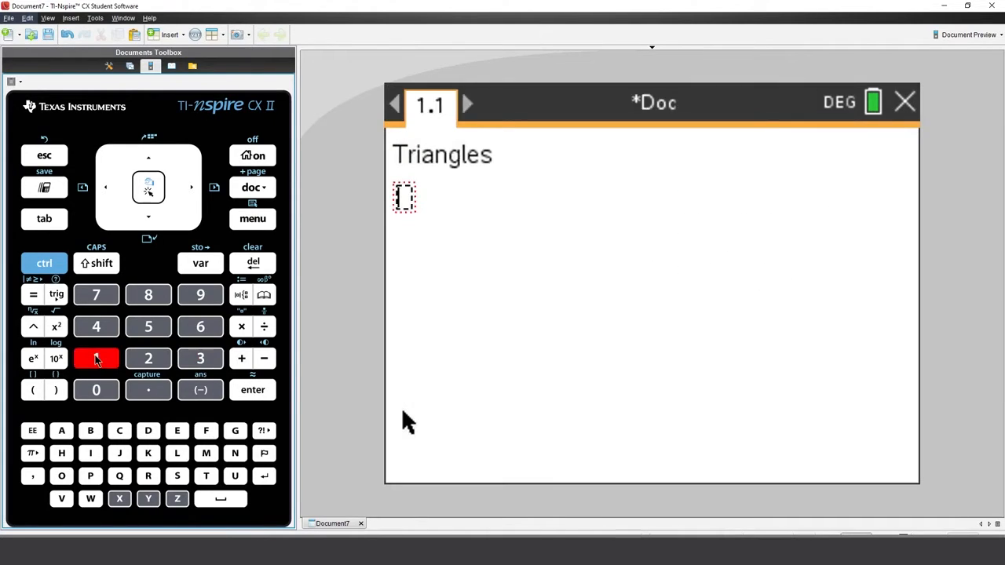
left_click(96, 358)
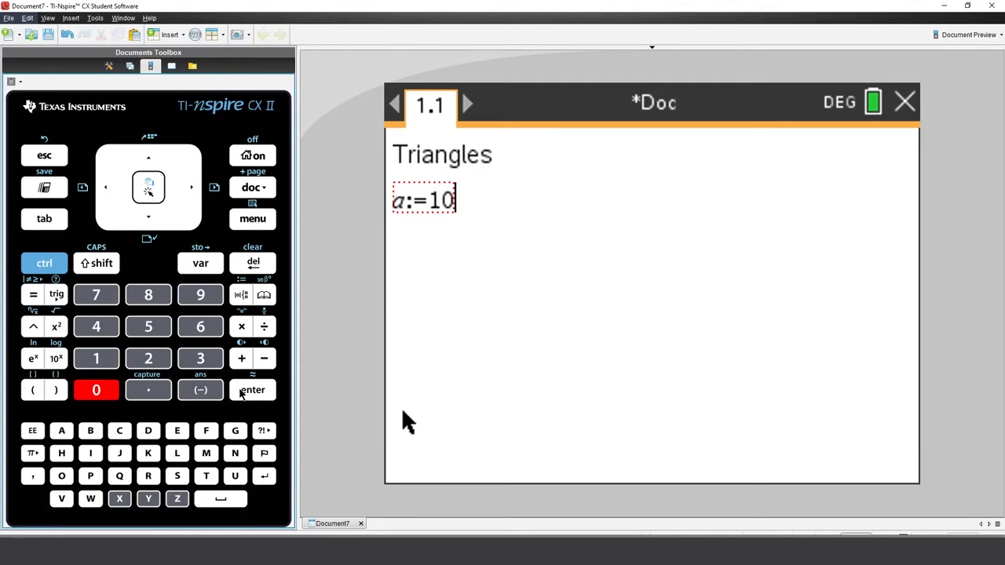
left_click(252, 389)
type("b:=12")
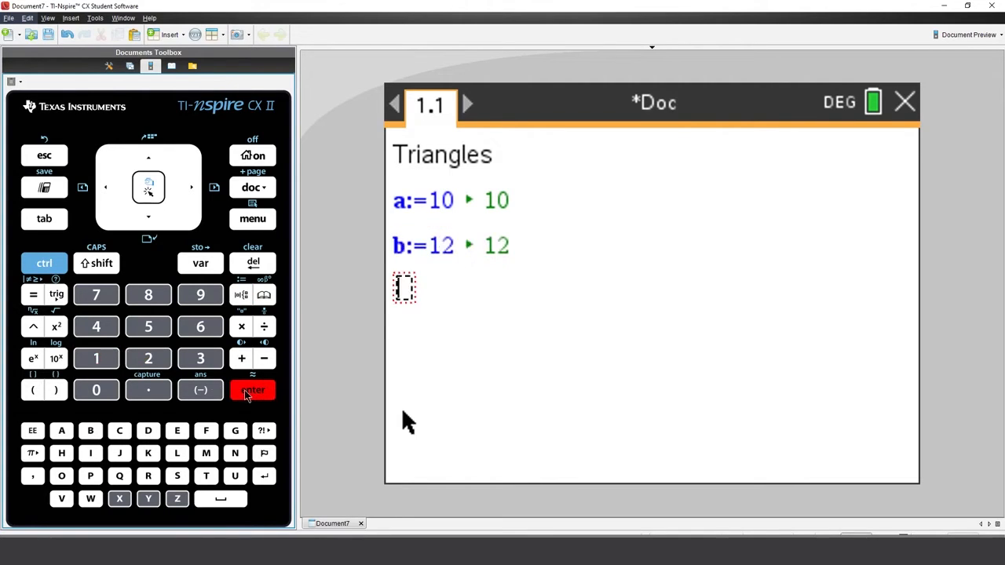
left_click(119, 430)
type("c:=14")
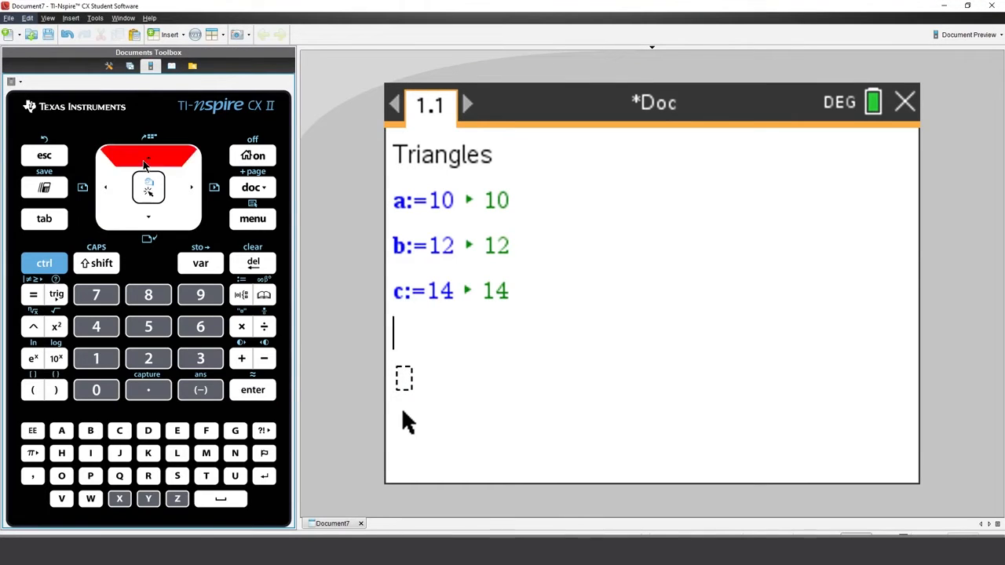
Step: Add a Perimeter heading with p:=a+b+c giving 36, testing by editing a and restoring it
type("Perimeter")
left_click(403, 377)
type("p:=")
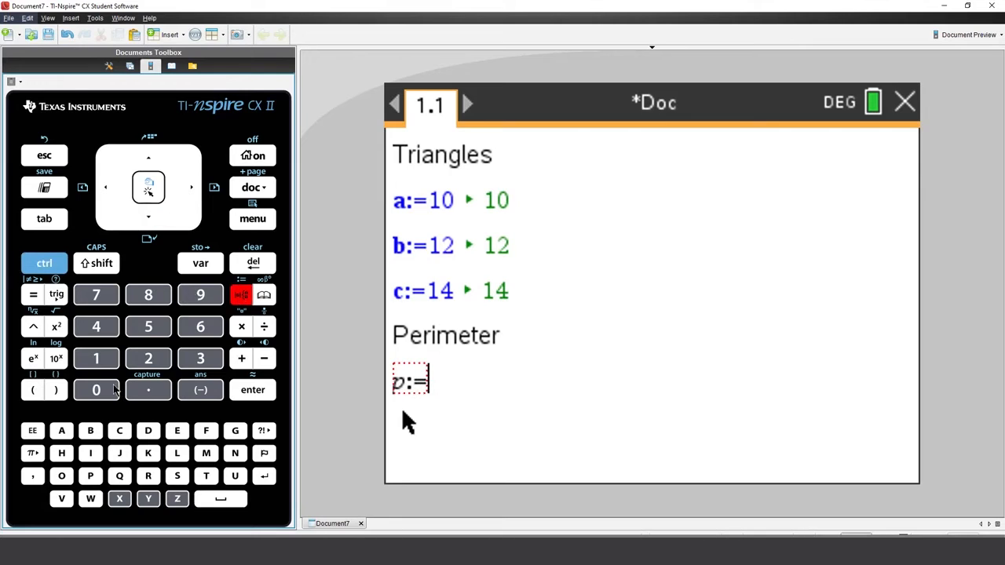
type("a+b+c")
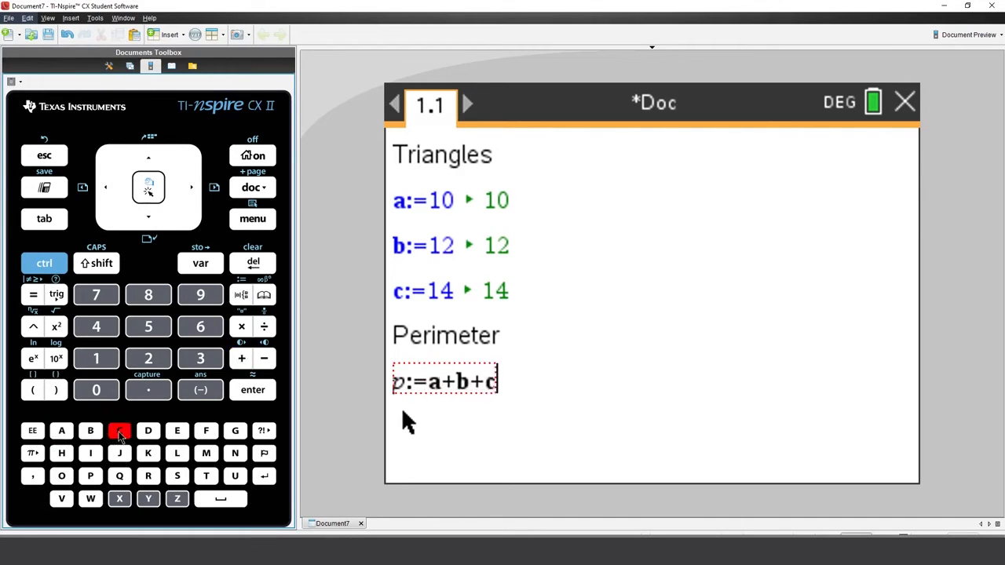
left_click(251, 390)
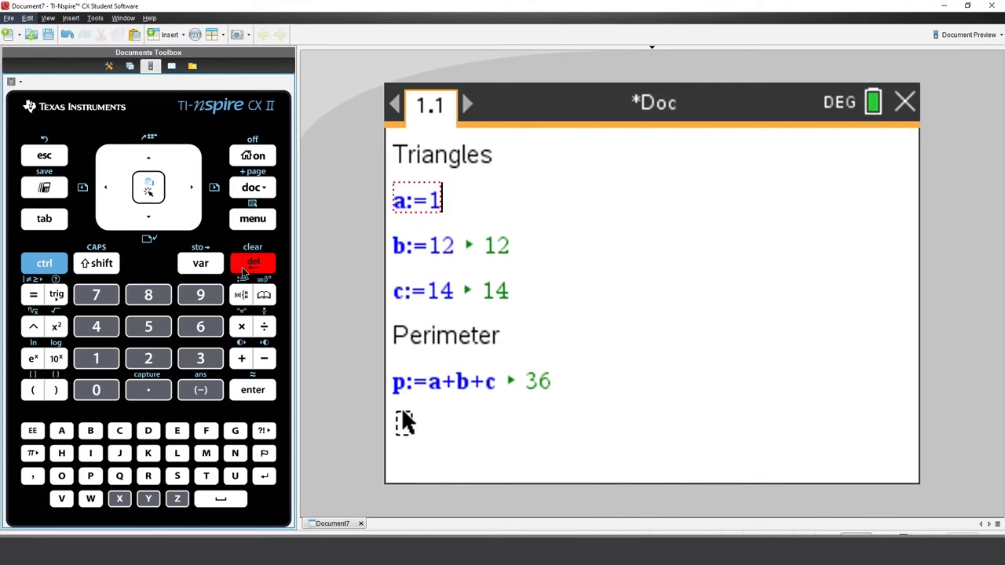
left_click(147, 358)
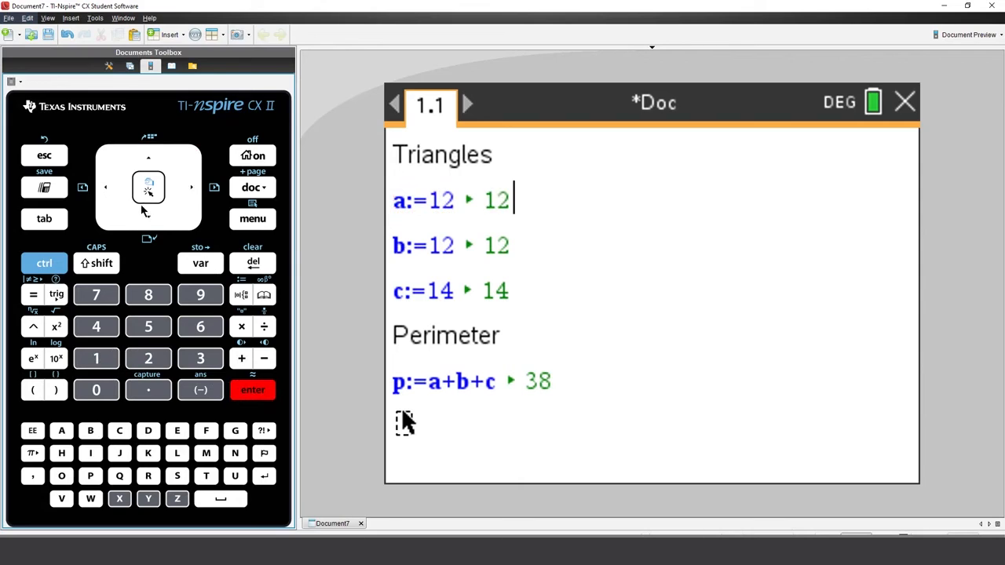
key("Left")
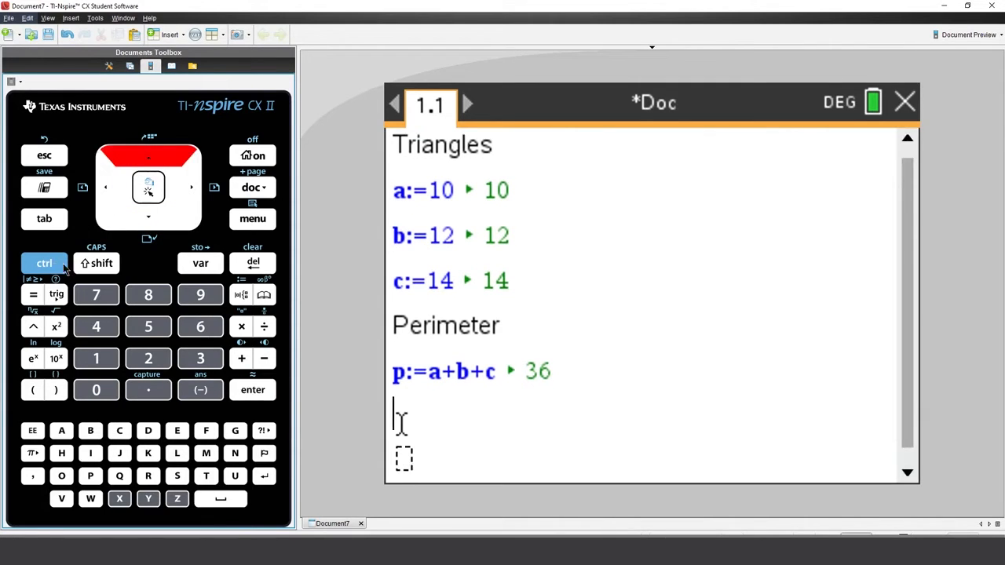
Step: Add an Area heading with Heron's formula √(p/2·(p/2−a)·(p/2−b)·(p/2−c)) giving 58.78775383
left_click(62, 430)
type("√(p/2·(p/2-a)·(p/")
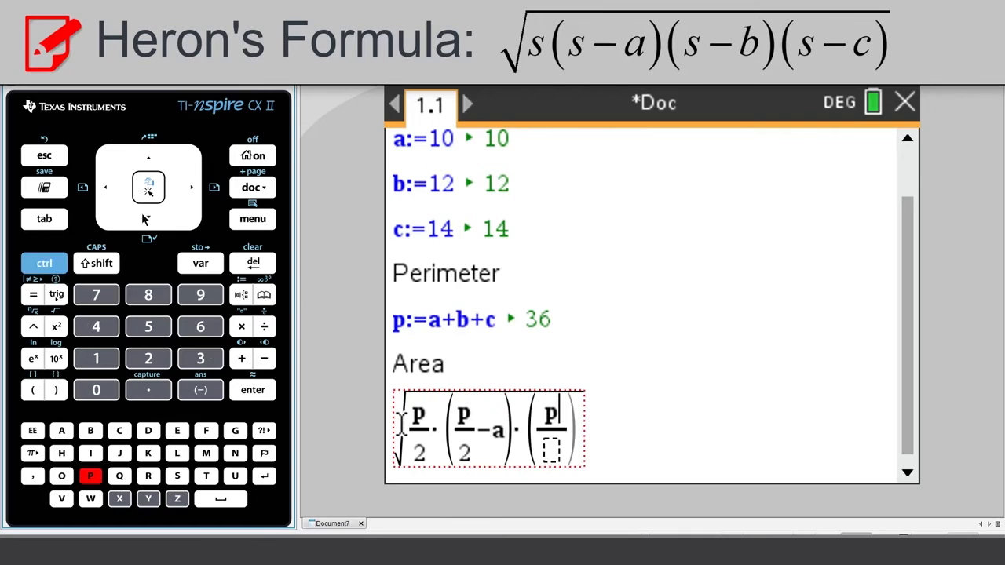
left_click(264, 358)
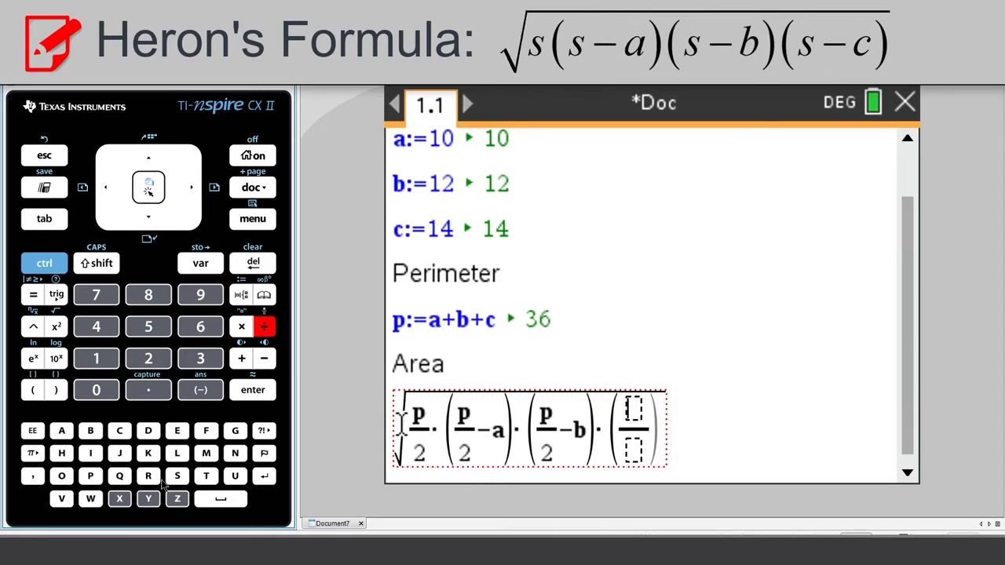
left_click(147, 358)
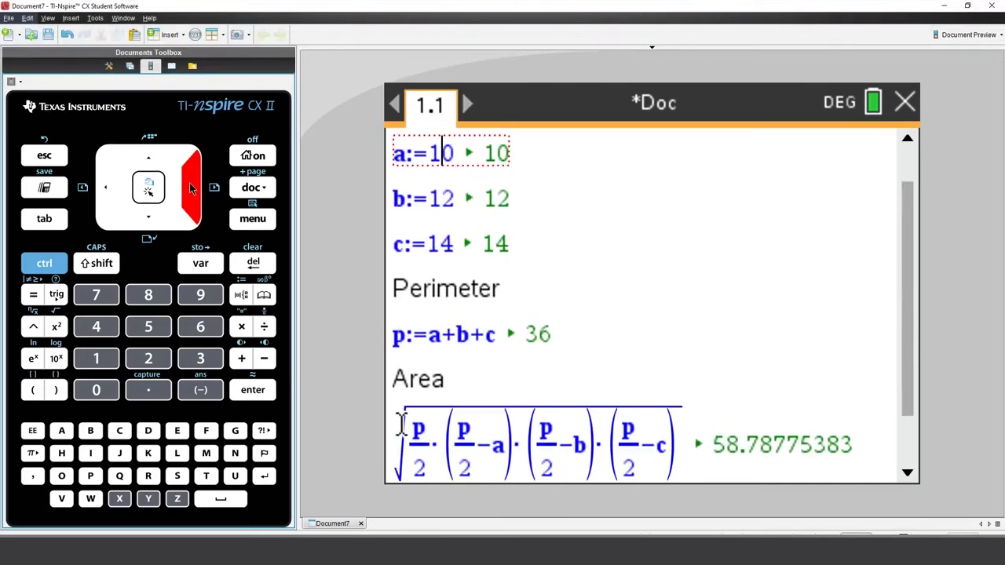
Step: Edit the sides to a=5, b=9, c=6 so the perimeter reads 20 and the area 14.14213562
left_click(202, 359)
type("4")
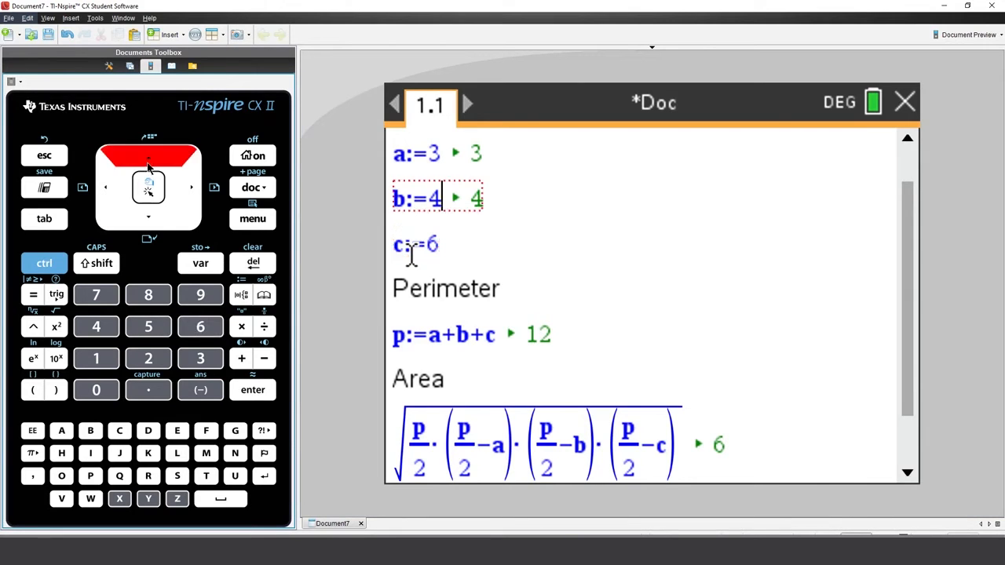
left_click(200, 296)
type("5")
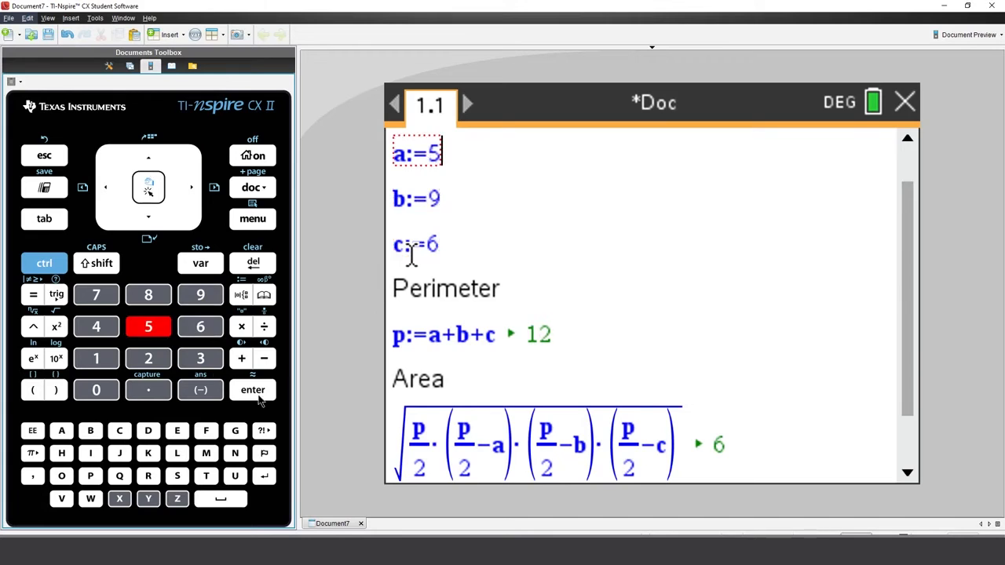
key("enter")
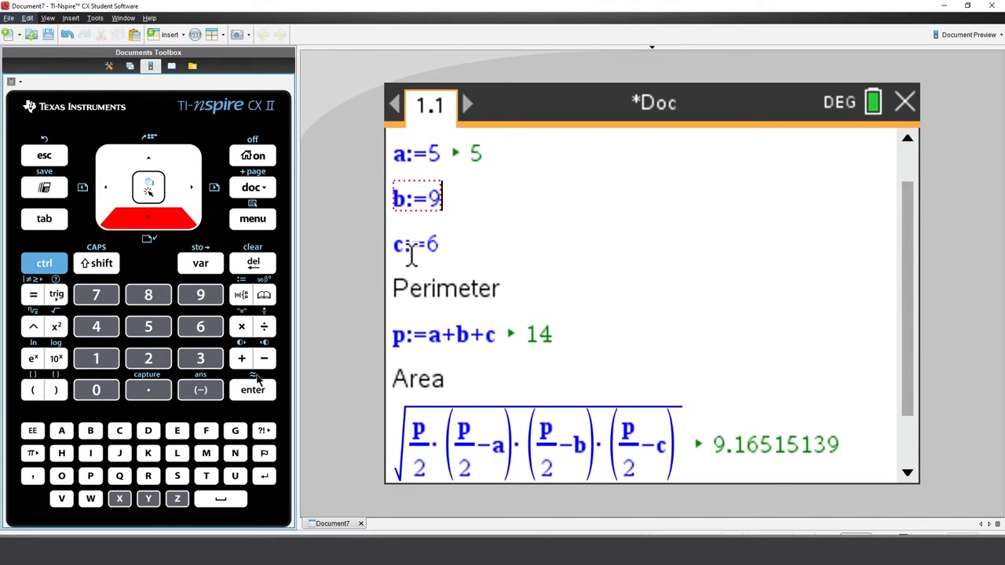
key("enter")
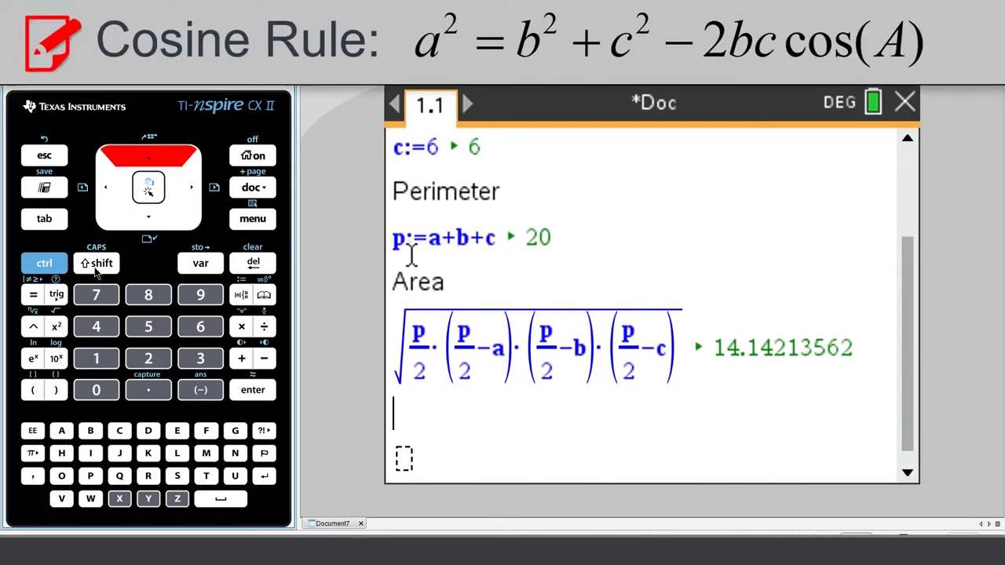
Step: Add an Angle A heading with cos⁻¹((a²−b²−c²)/(−2·b·c)) evaluating to 31.5863381
type("ngle")
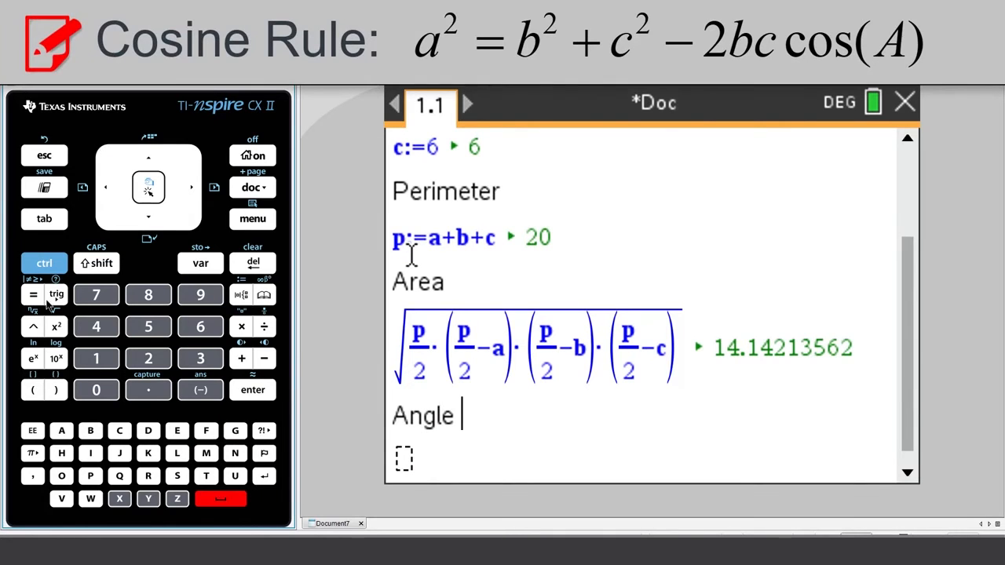
left_click(61, 430)
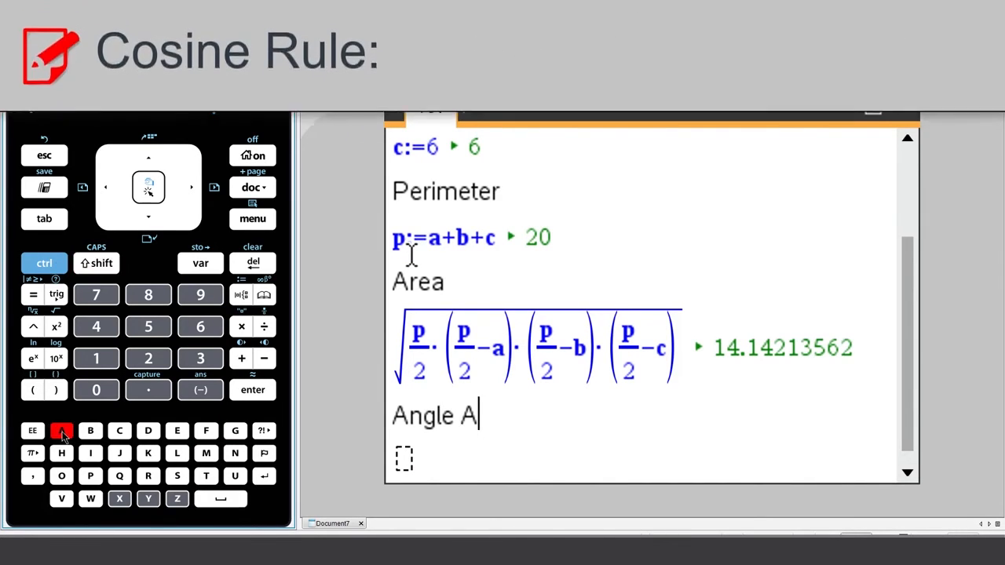
left_click(57, 294)
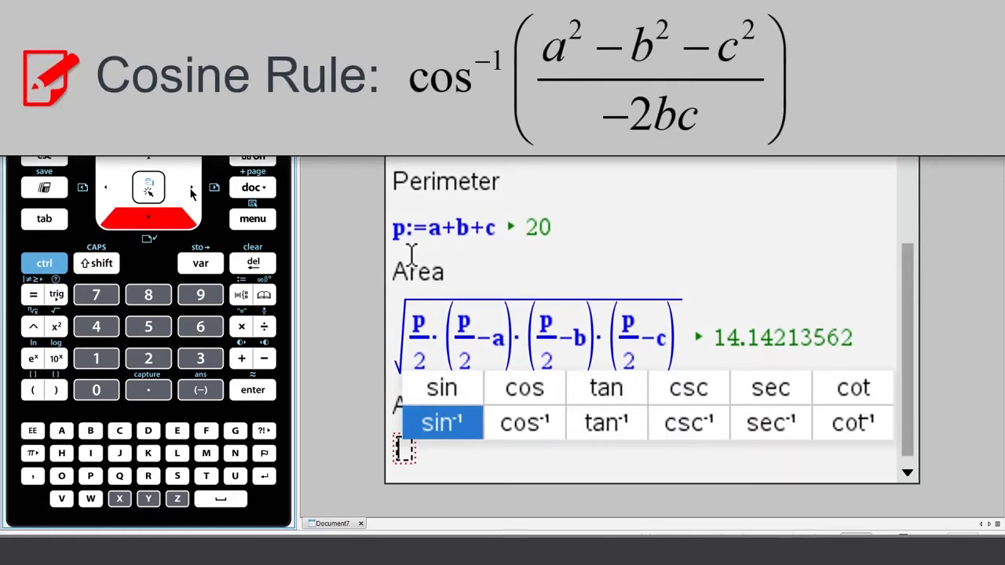
left_click(525, 422)
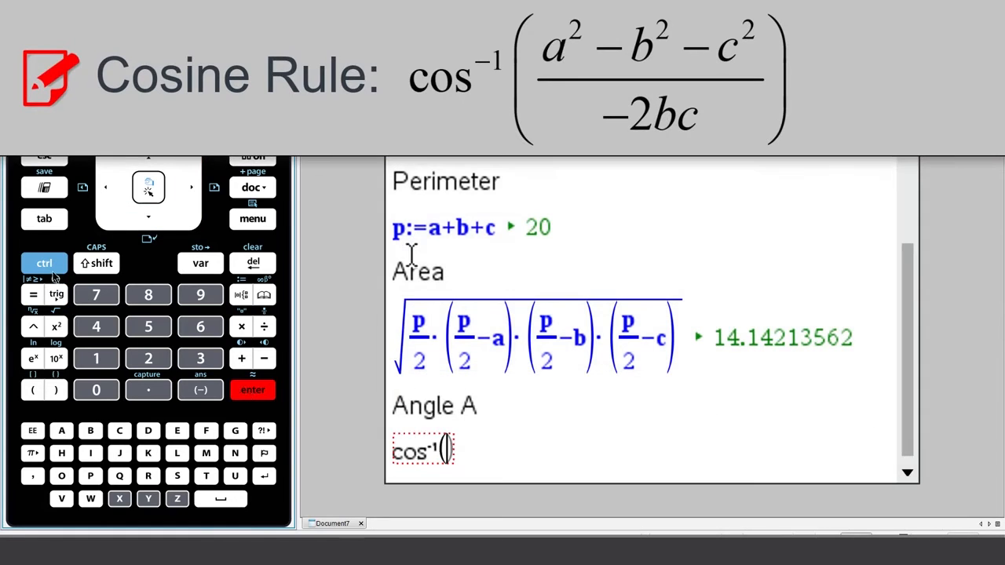
left_click(44, 264)
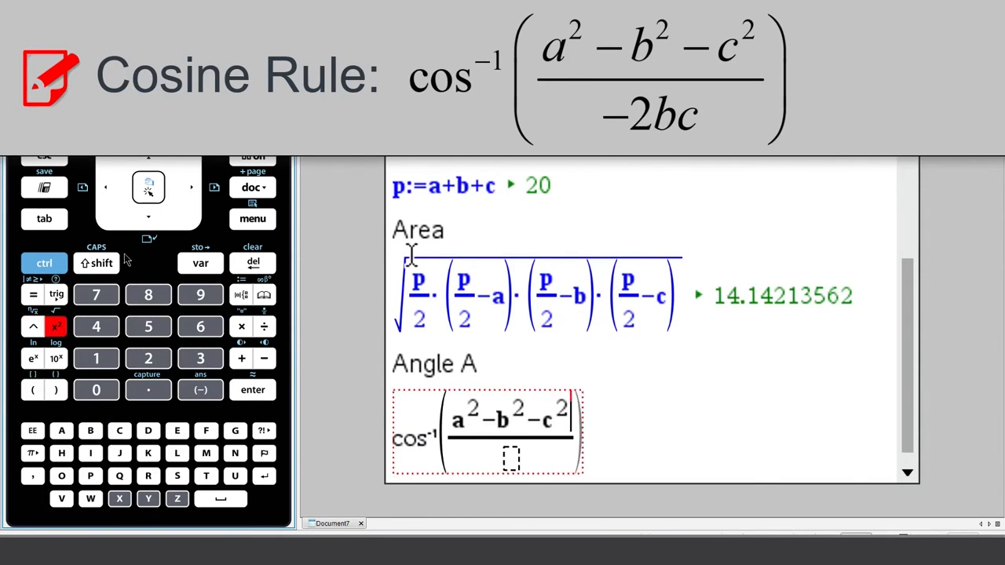
left_click(241, 327)
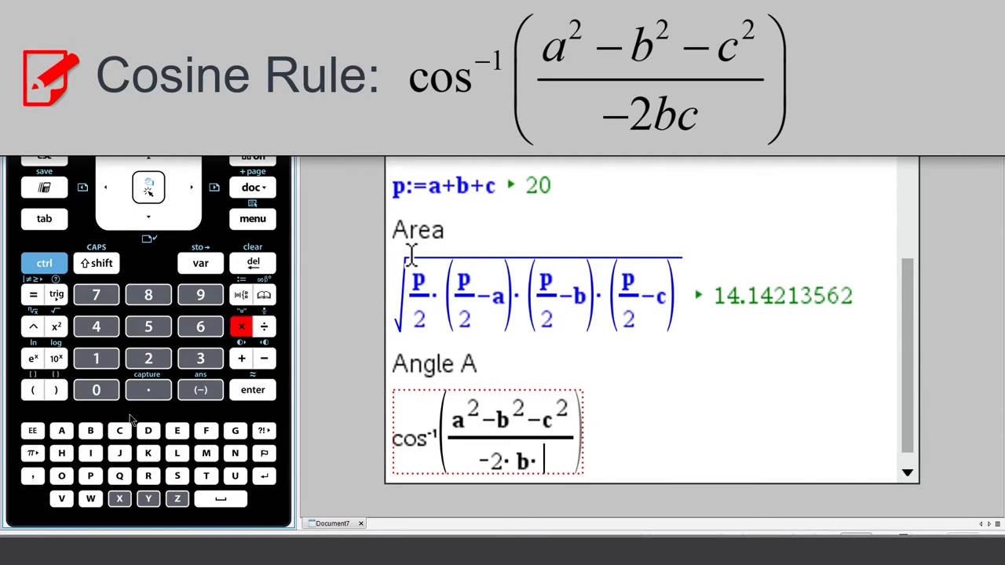
left_click(253, 389)
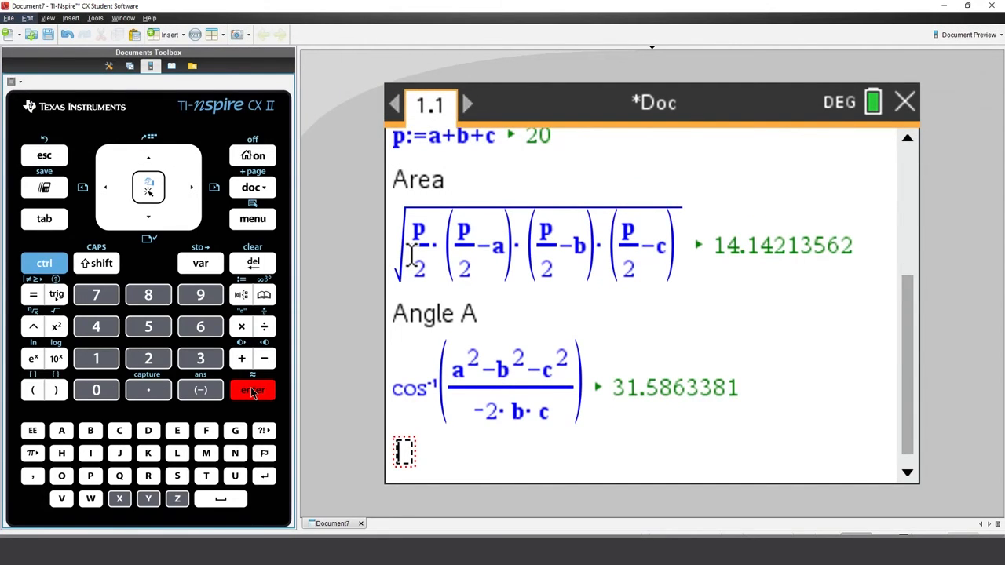
scroll("down", 3)
type("A")
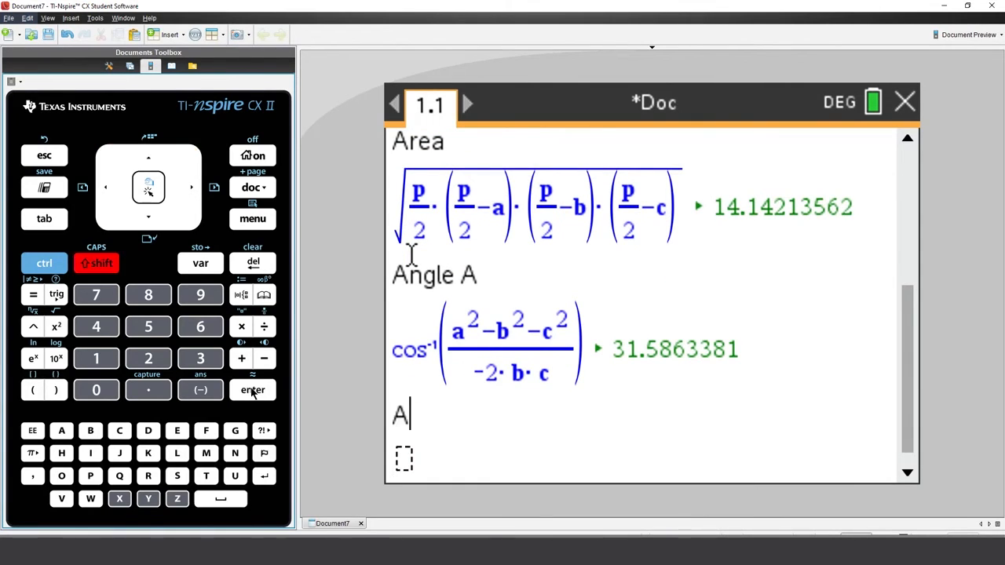
Step: Add Angle B and Angle C cosine-rule math boxes giving 109.4712206 and 38.94244127
left_click(253, 390)
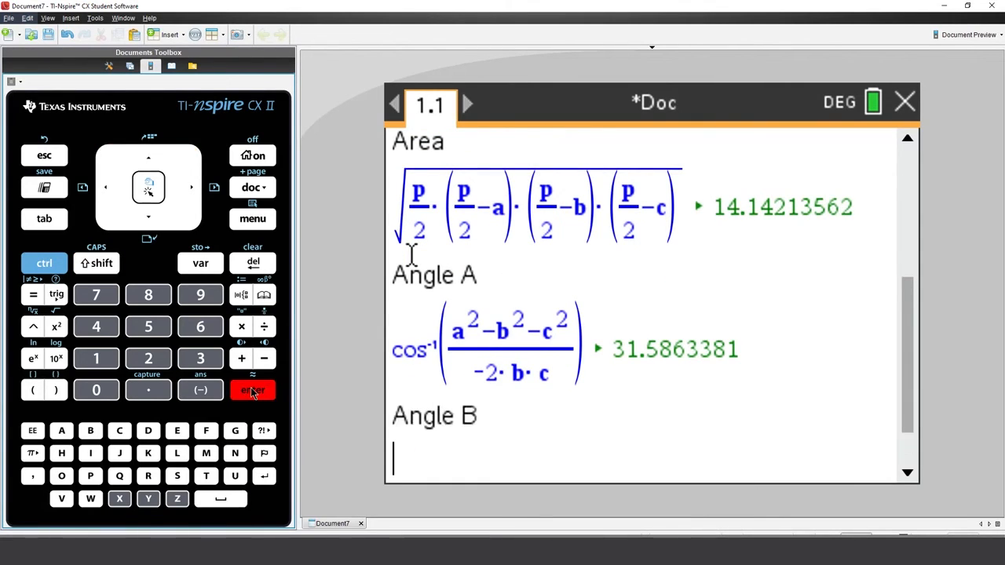
left_click(251, 390)
type("Angle C")
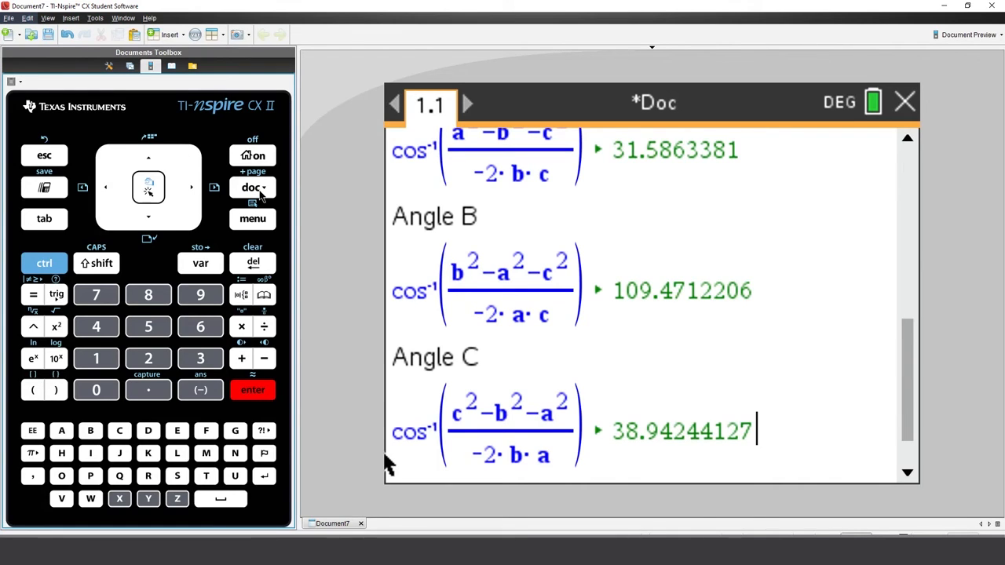
Step: Save the document as 'Triangles' via File > Save As
left_click(251, 187)
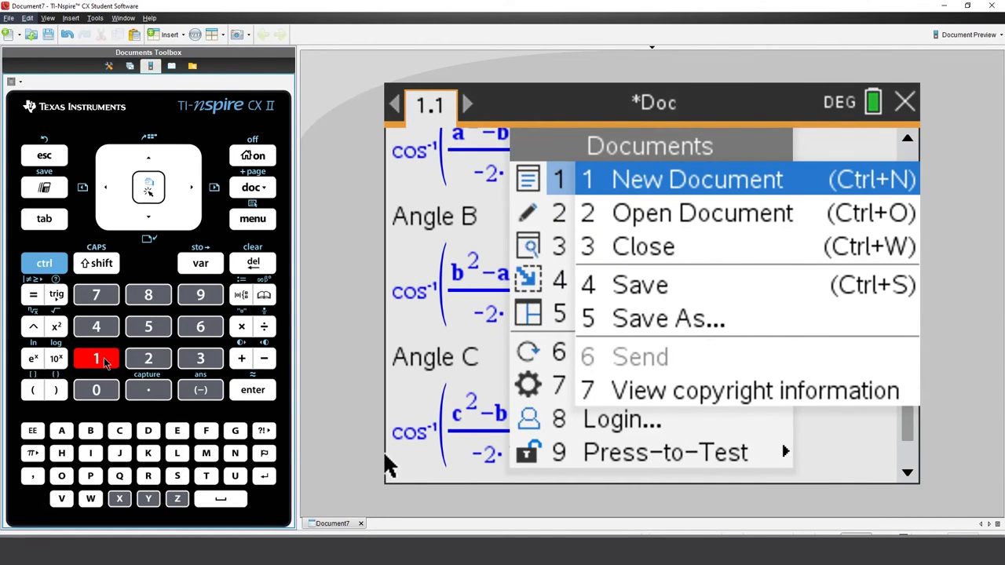
left_click(669, 317)
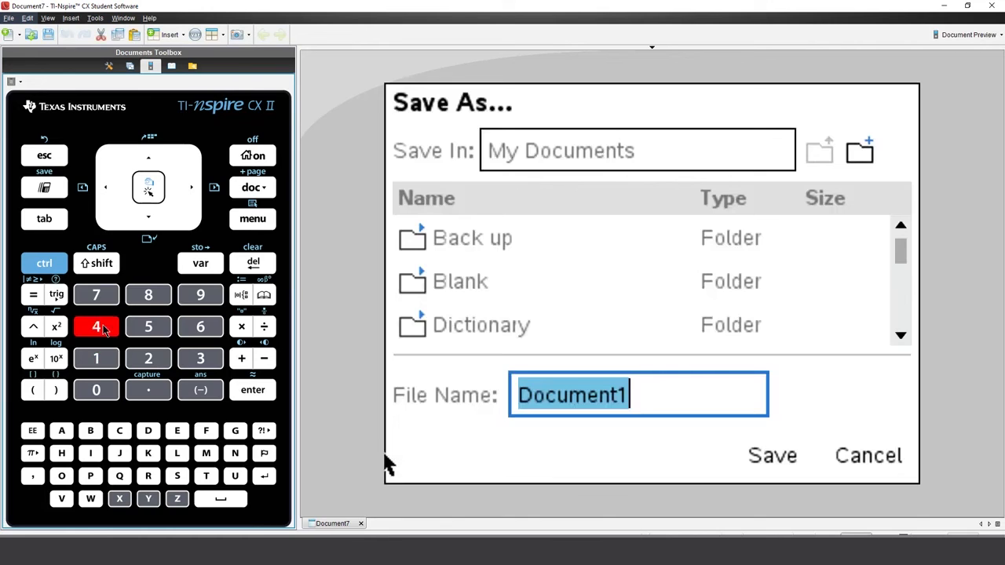
type("Triangl")
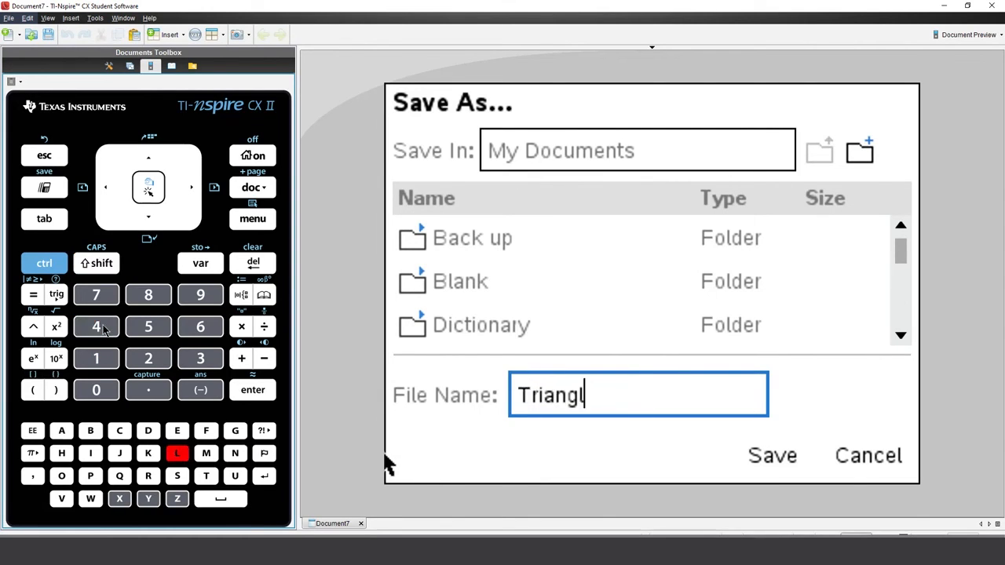
left_click(773, 455)
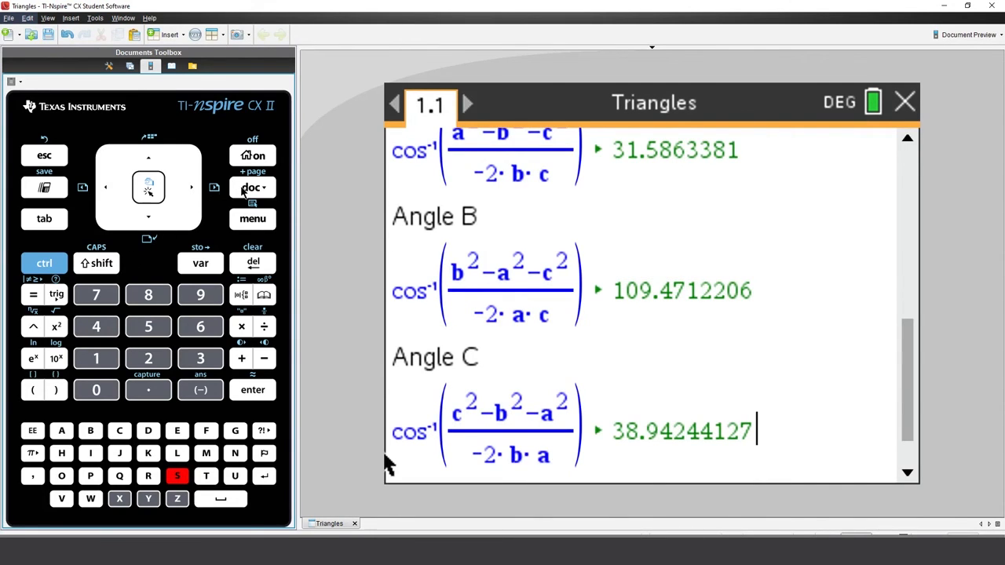
Step: Save a copy named Triangles into the MyWidgets folder for use as a widget
left_click(251, 187)
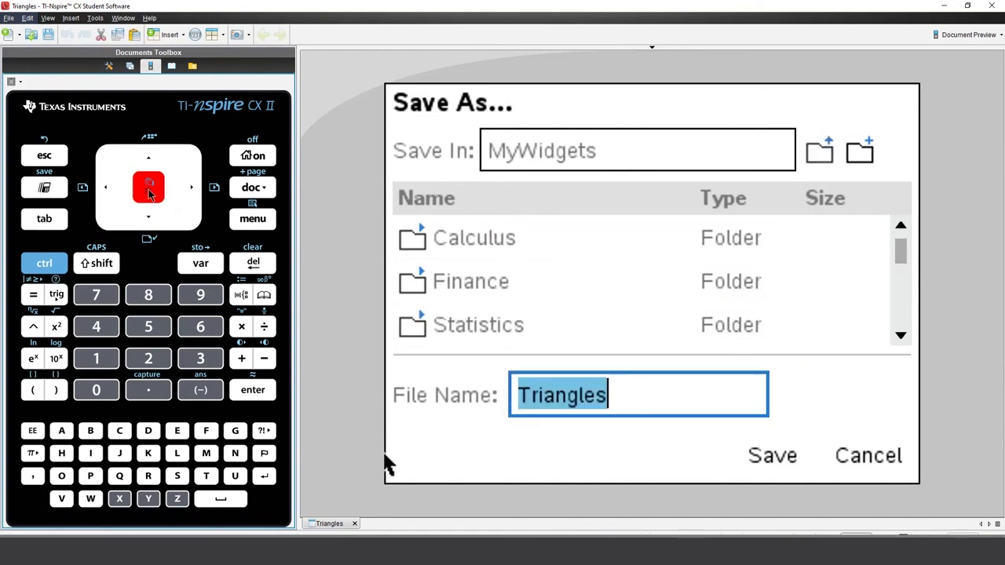
left_click(773, 456)
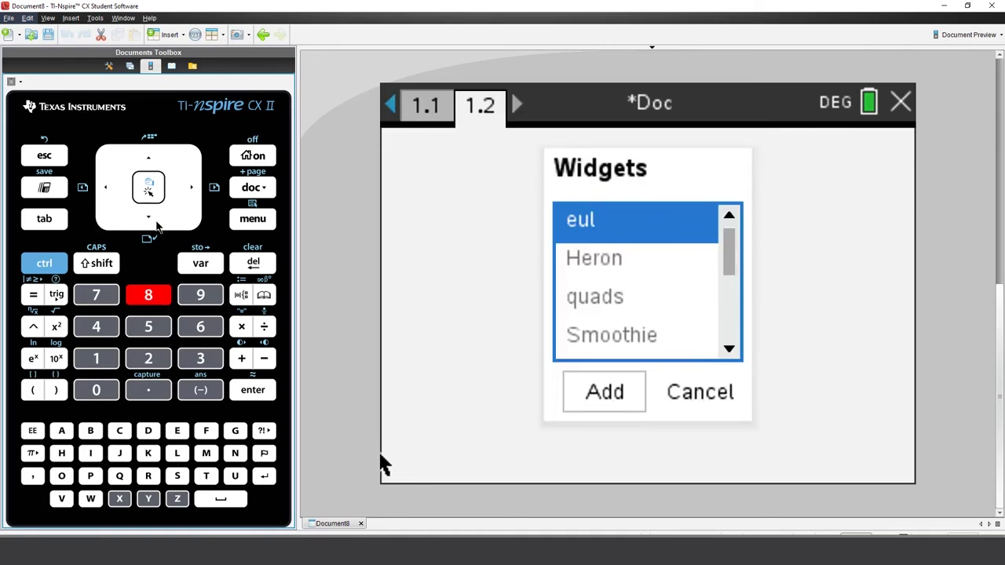
Step: Insert the Triangles widget as page 1.2 of the new document
left_click(148, 218)
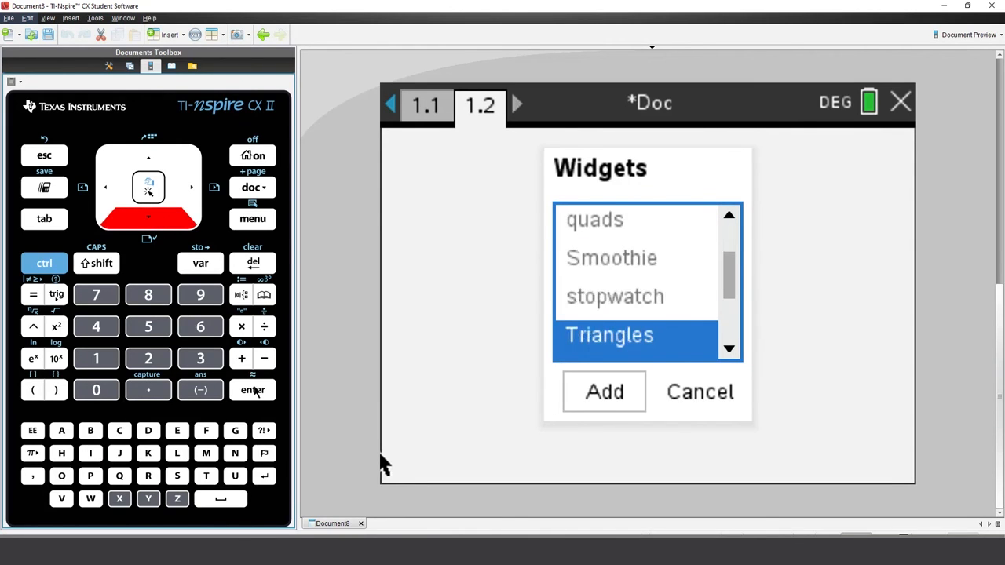
left_click(603, 393)
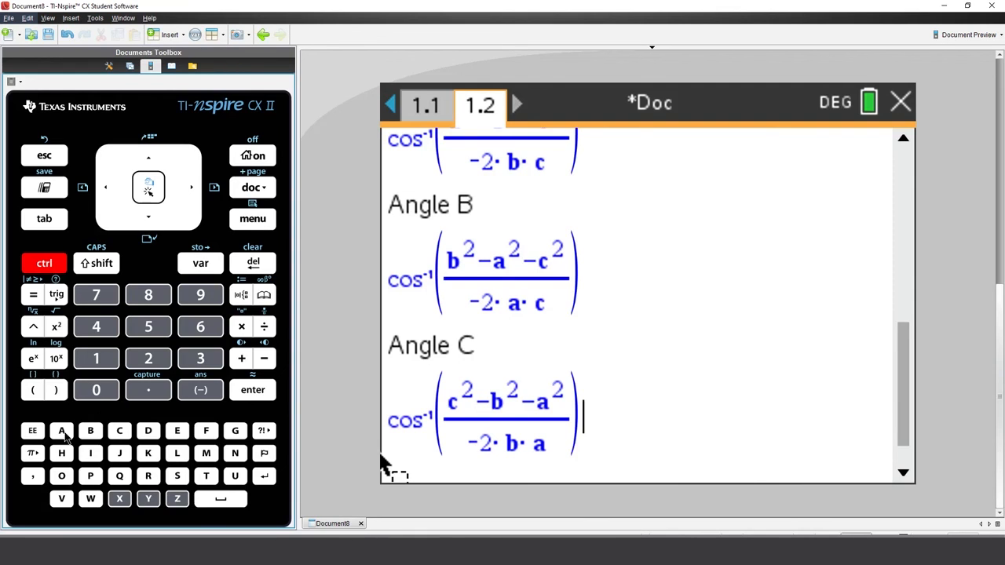
Step: Evaluate all widget math boxes (b:=9, c:=6, perimeter 20) and clear side a's value 5
key("ctrl+a")
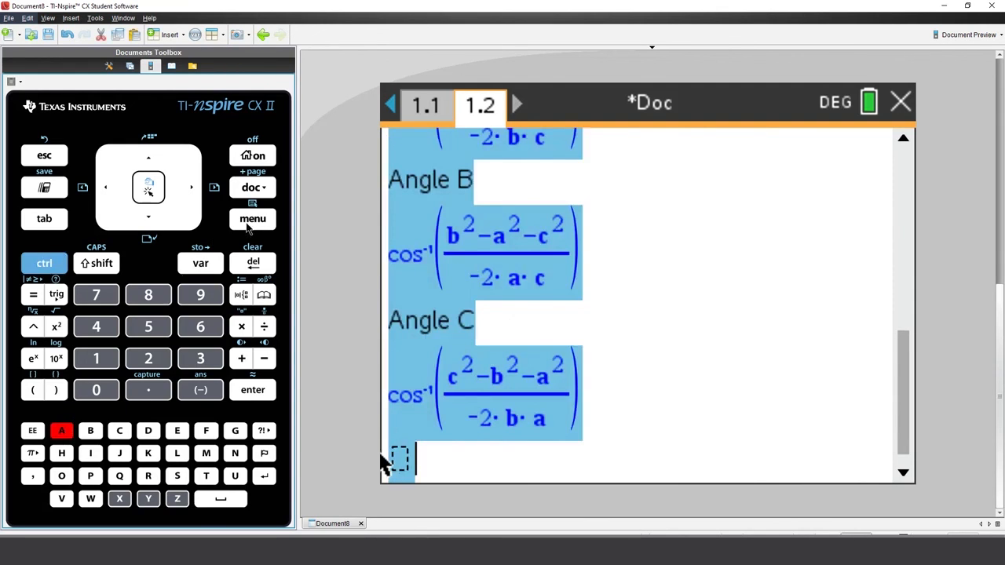
left_click(251, 219)
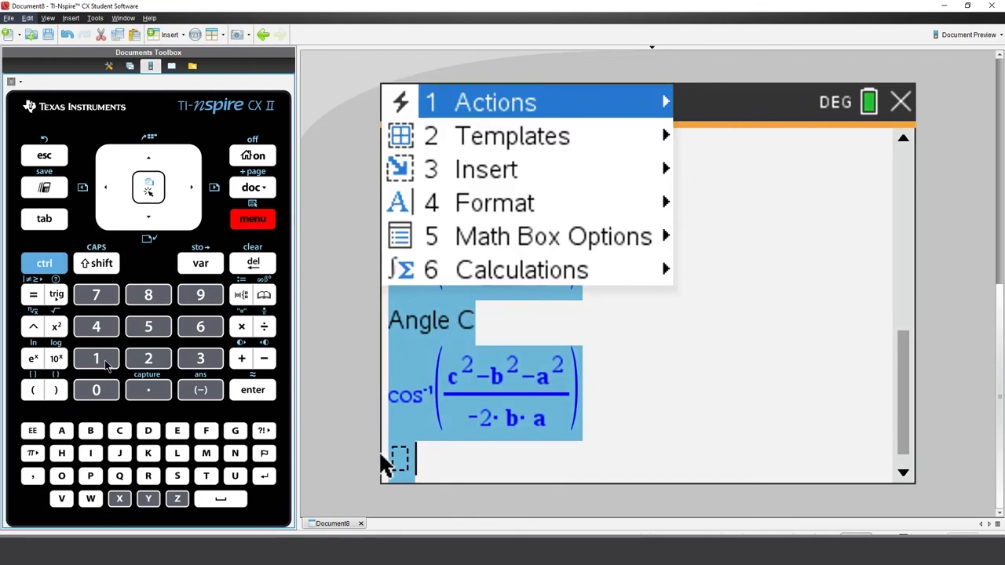
left_click(496, 102)
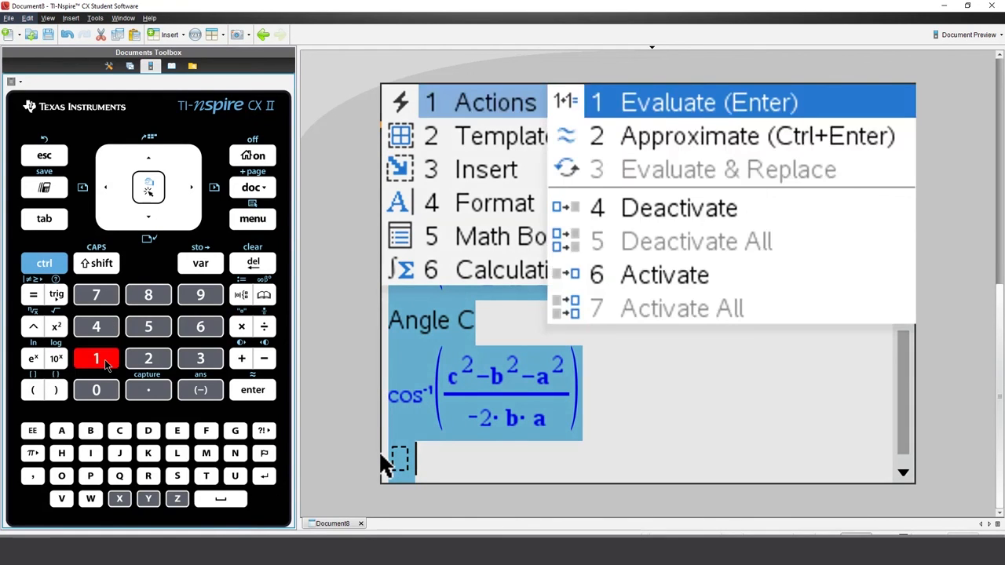
left_click(707, 102)
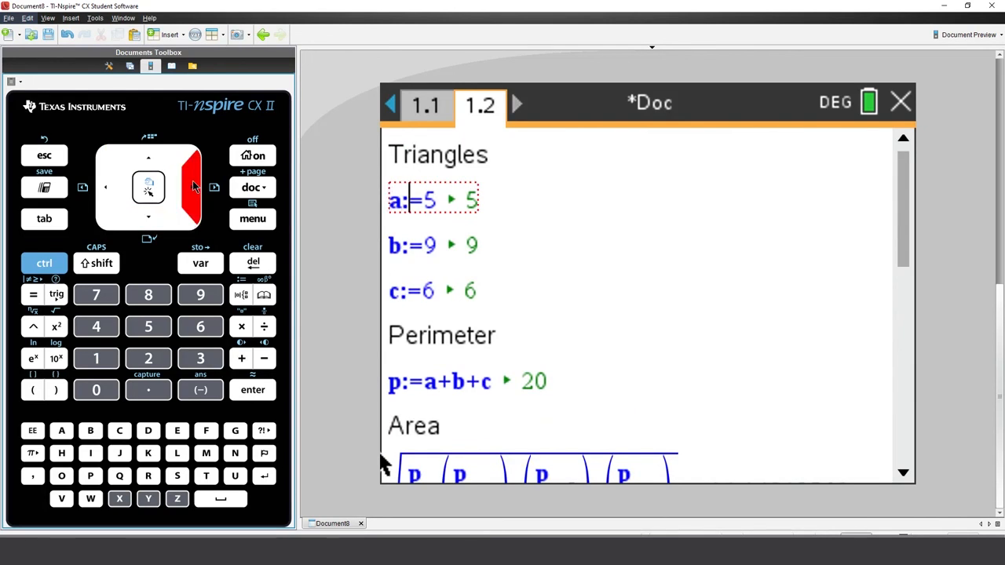
left_click(253, 264)
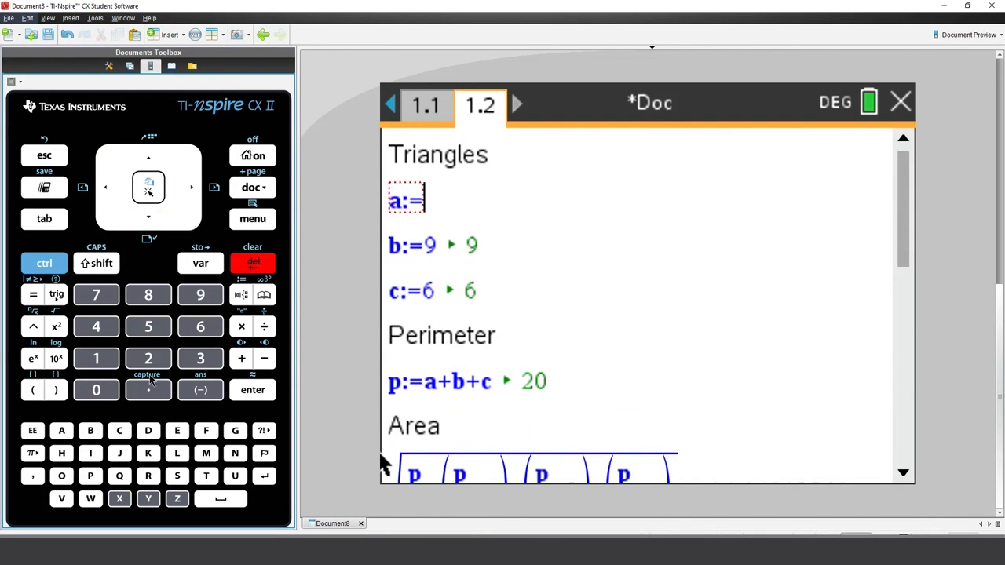